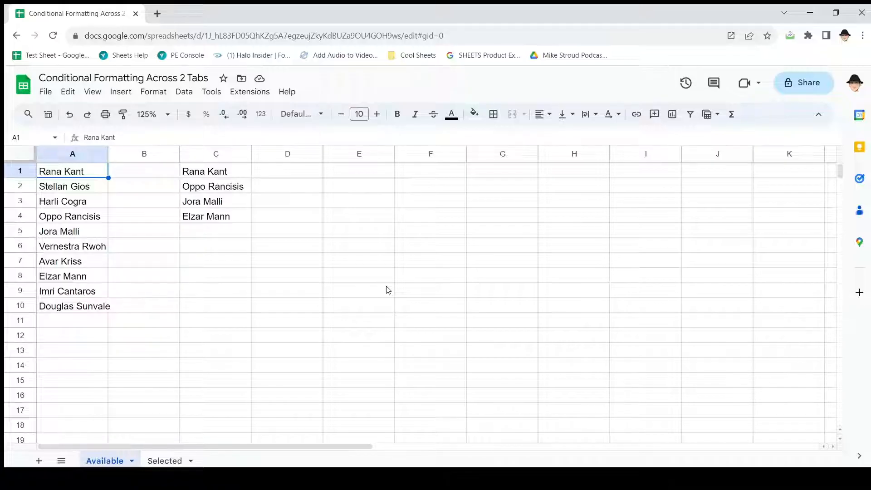
- Compare the name lists in A1:A10 and C1:C4, then pick E1 for a new formula
{"action": "left_click_drag", "start_coordinate": [73, 171], "coordinate": [73, 306]}
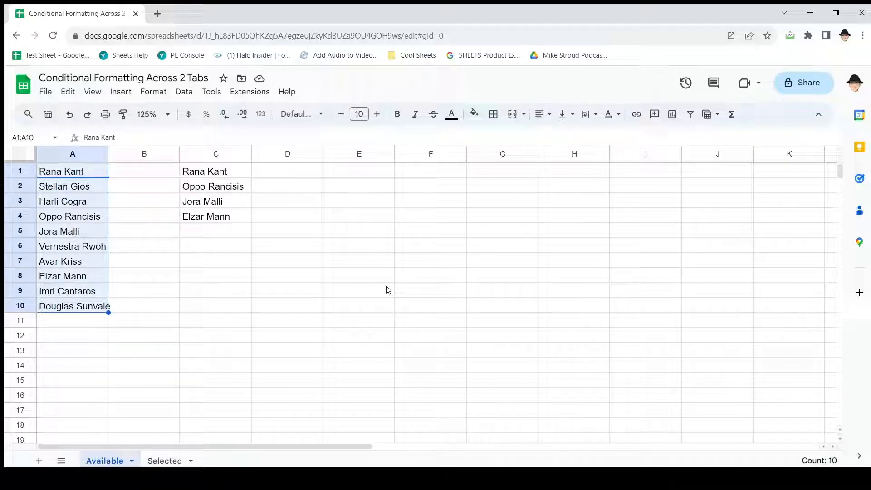
{"action": "left_click", "coordinate": [216, 171]}
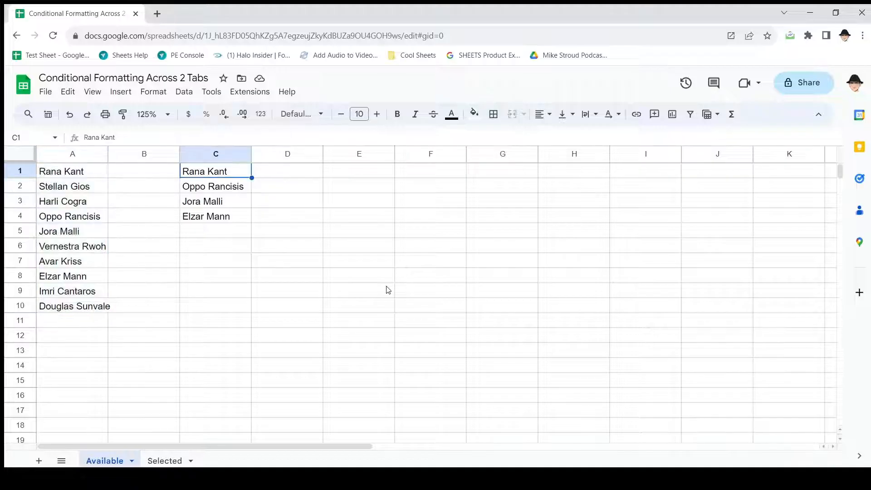
{"action": "left_click_drag", "start_coordinate": [215, 171], "coordinate": [216, 216]}
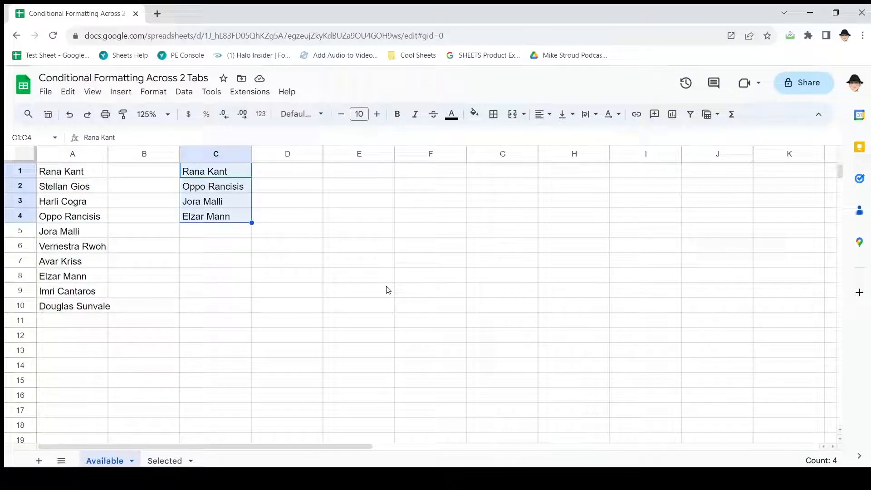
{"action": "left_click", "coordinate": [62, 171]}
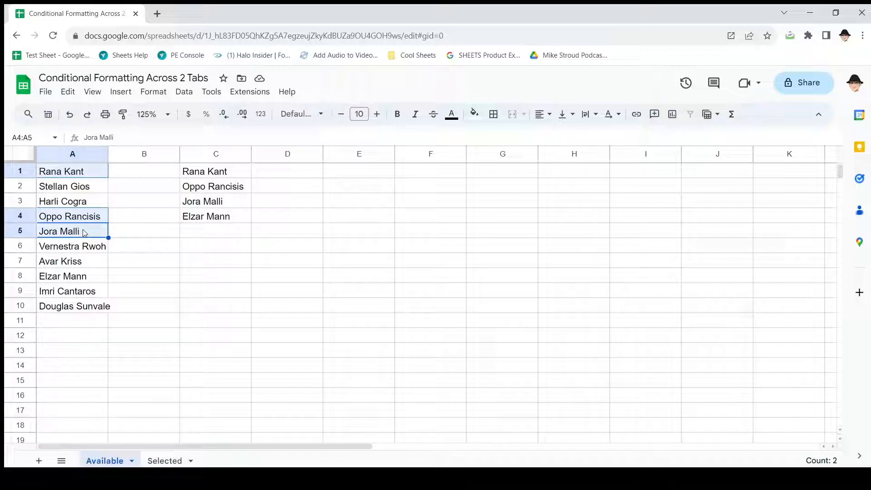
{"action": "left_click", "coordinate": [63, 276]}
{"action": "type", "text": "="}
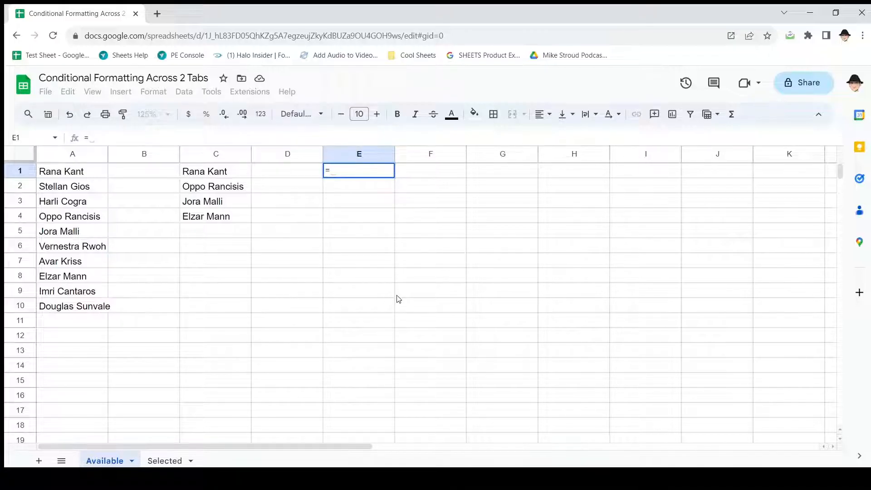
- Write =MATCH(A1,C:C,0) in E1 and review the MATCH argument help
{"action": "type", "text": "MATCH("}
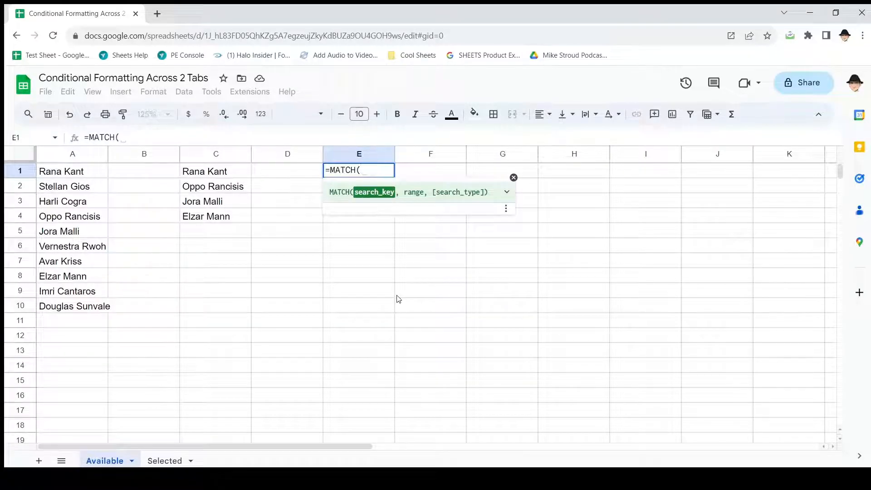
{"action": "left_click", "coordinate": [62, 170]}
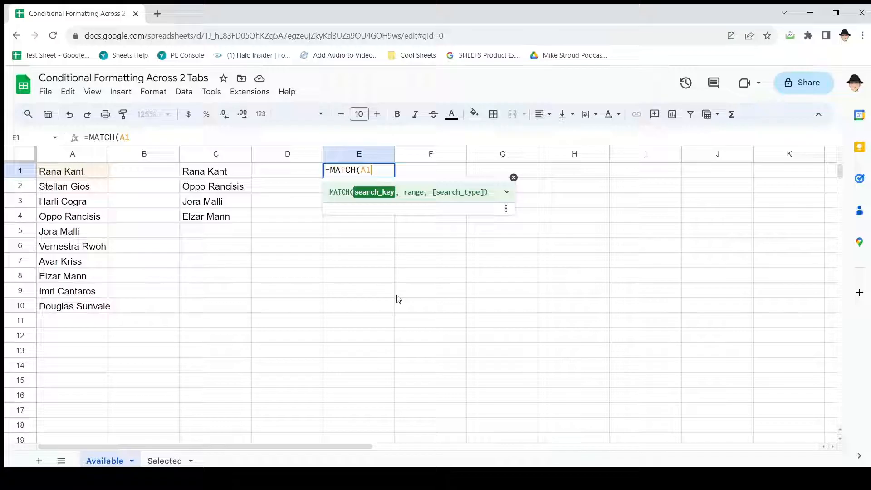
{"action": "type", "text": ",C:C"}
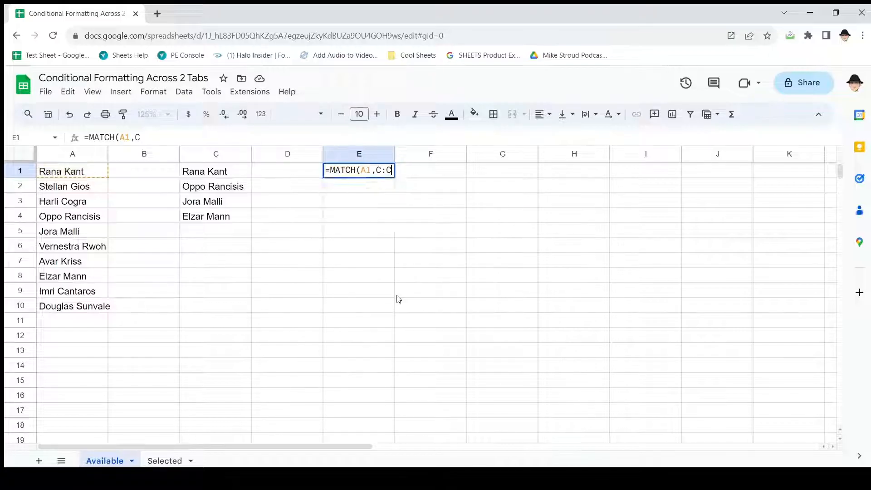
{"action": "type", "text": ":C"}
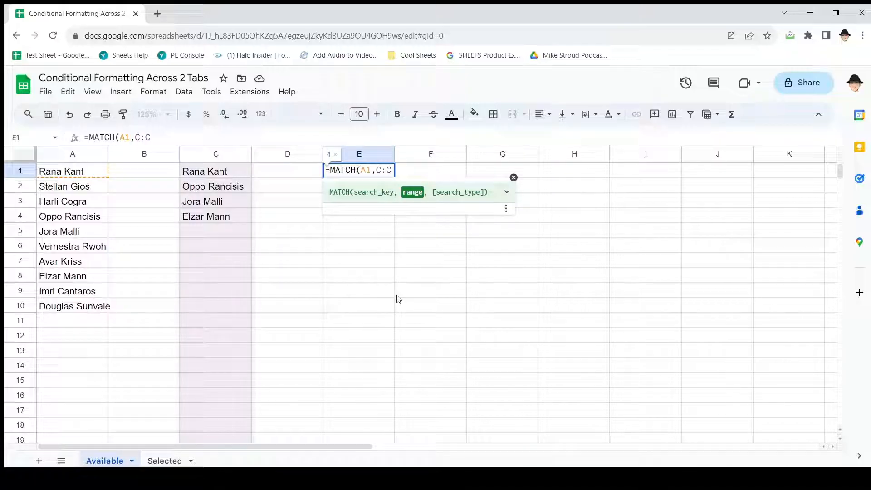
{"action": "type", "text": ","}
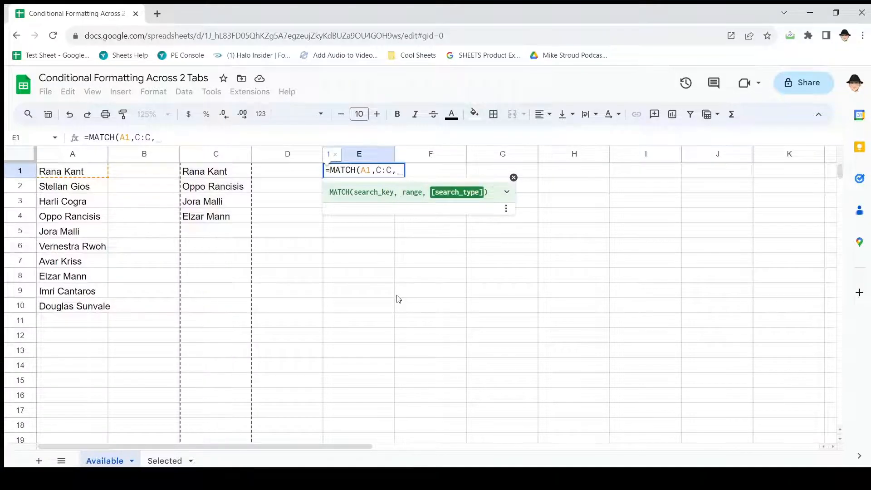
{"action": "type", "text": "0"}
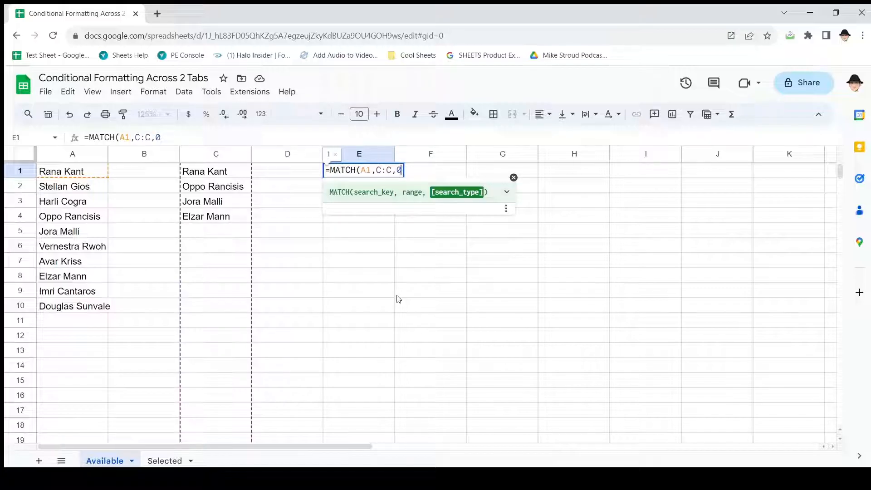
{"action": "left_click", "coordinate": [506, 192]}
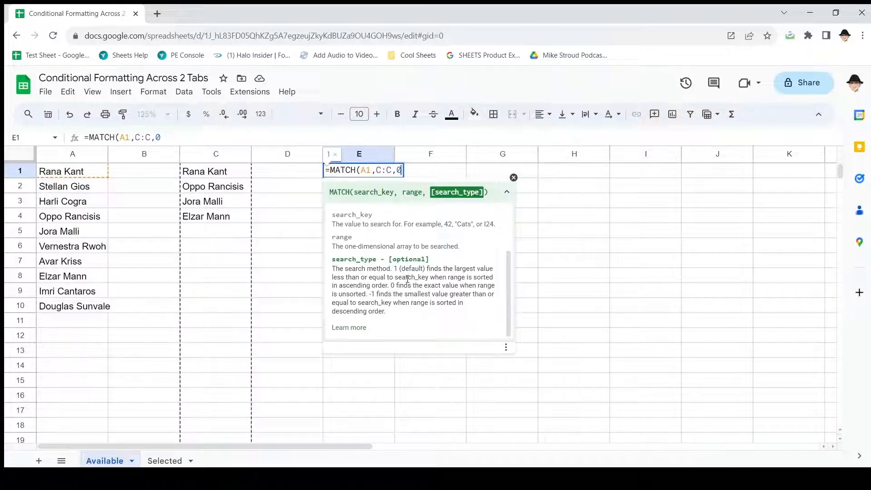
{"action": "mouse_move", "coordinate": [440, 287]}
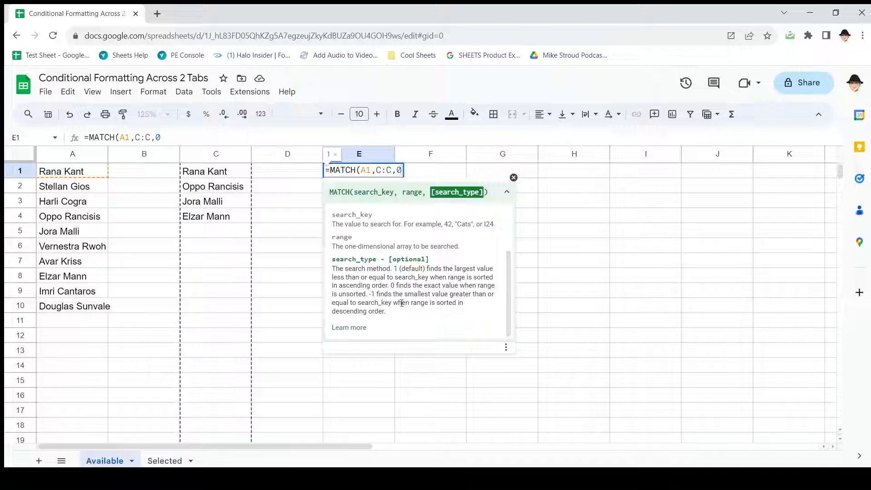
{"action": "mouse_move", "coordinate": [412, 312]}
{"action": "type", "text": ")"}
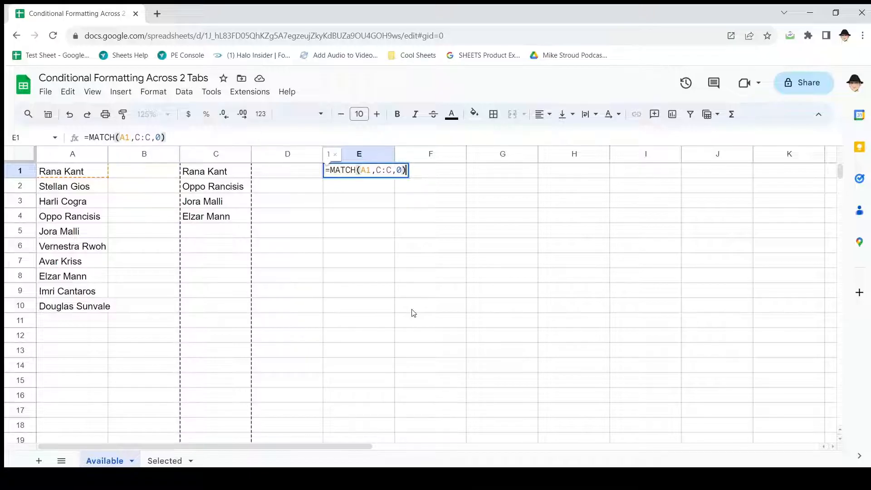
- Fill the MATCH formula down E1:E10 and inspect the #N/A and position results
{"action": "key", "text": "Enter"}
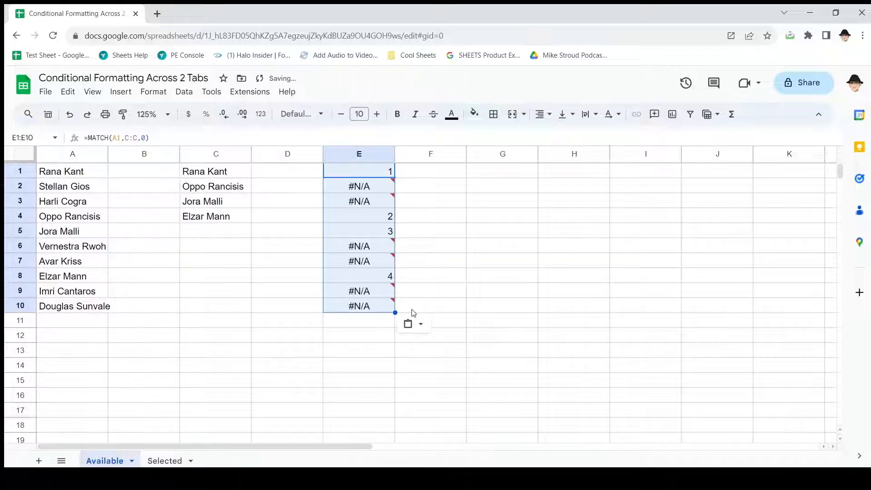
{"action": "left_click", "coordinate": [359, 186]}
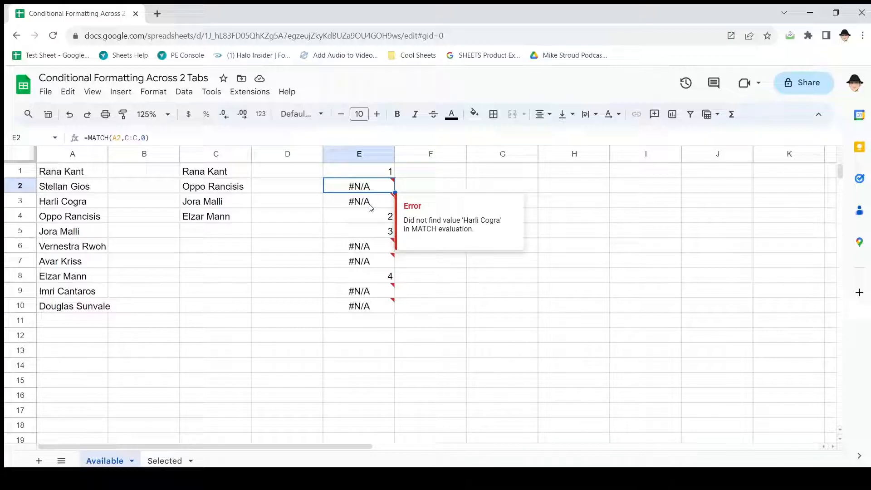
{"action": "left_click", "coordinate": [360, 216]}
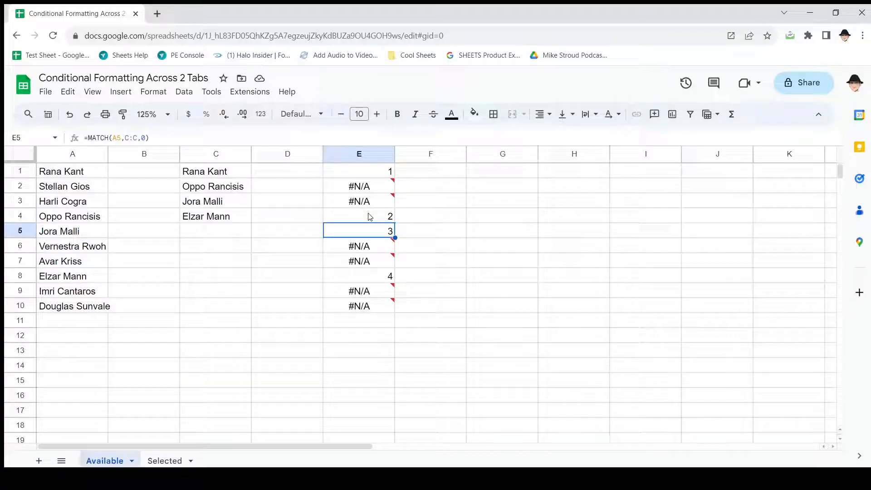
{"action": "left_click", "coordinate": [359, 276]}
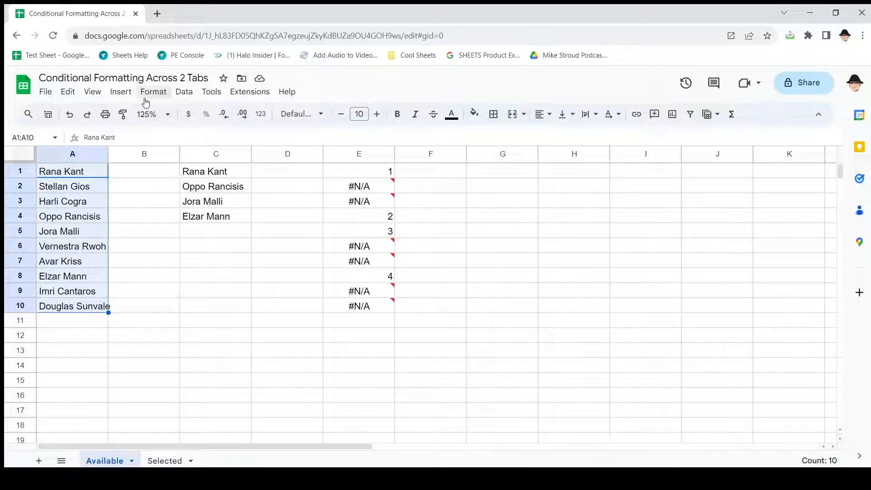
- Start a conditional formatting rule for A1:A10 via Format > Conditional formatting
{"action": "left_click", "coordinate": [153, 92]}
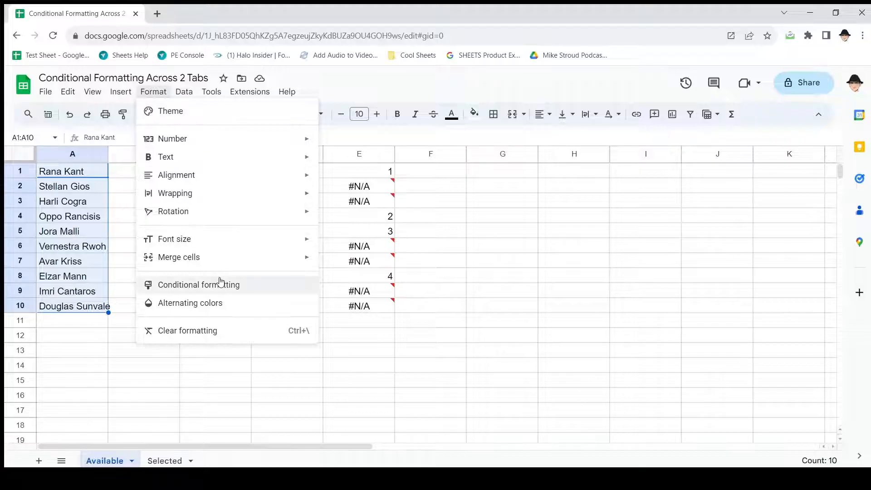
{"action": "left_click", "coordinate": [197, 284]}
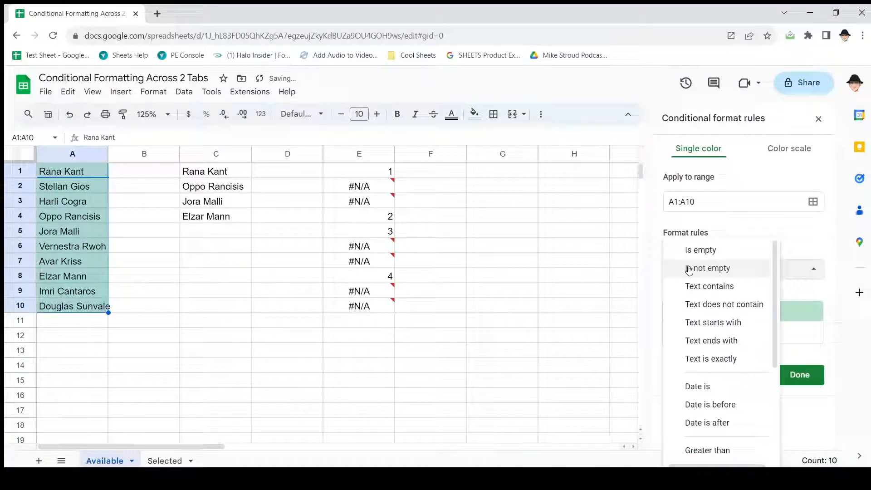
{"action": "scroll", "scroll_direction": "down", "scroll_amount": 3}
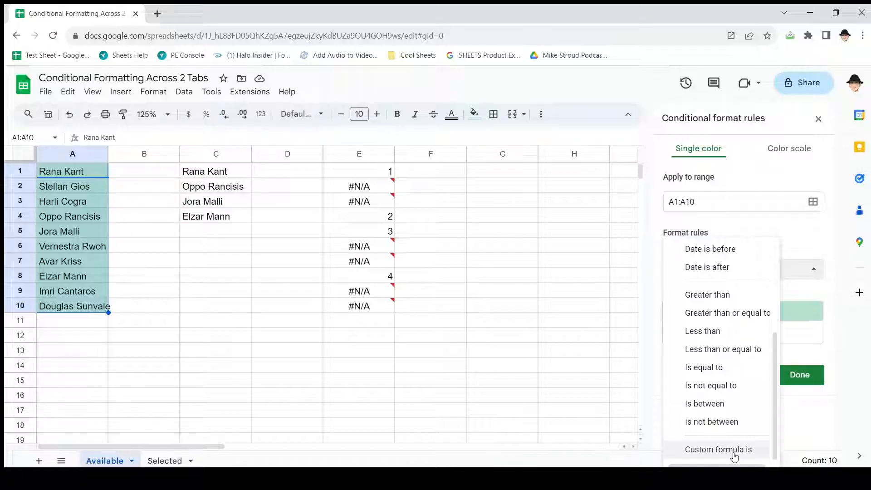
- Set Custom formula is =MATCH(A1,C:C,0) for A1:A10 and save the green highlight rule
{"action": "left_click", "coordinate": [718, 449]}
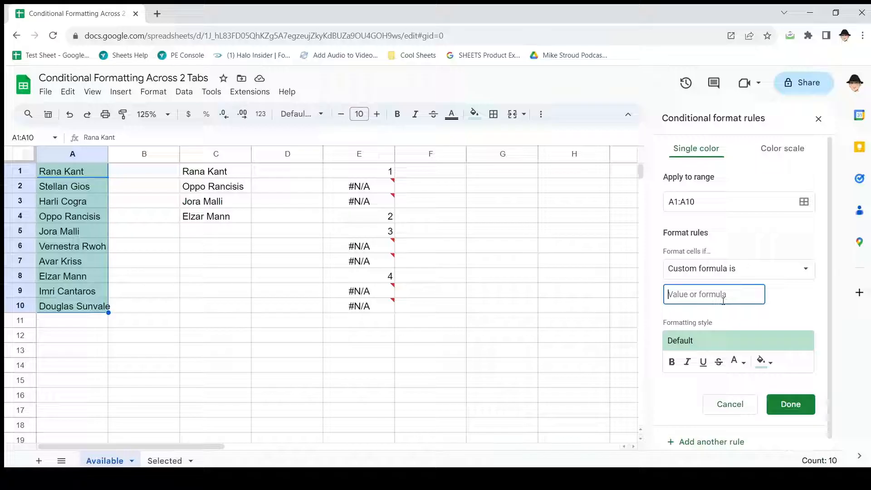
{"action": "type", "text": "=MATCH("}
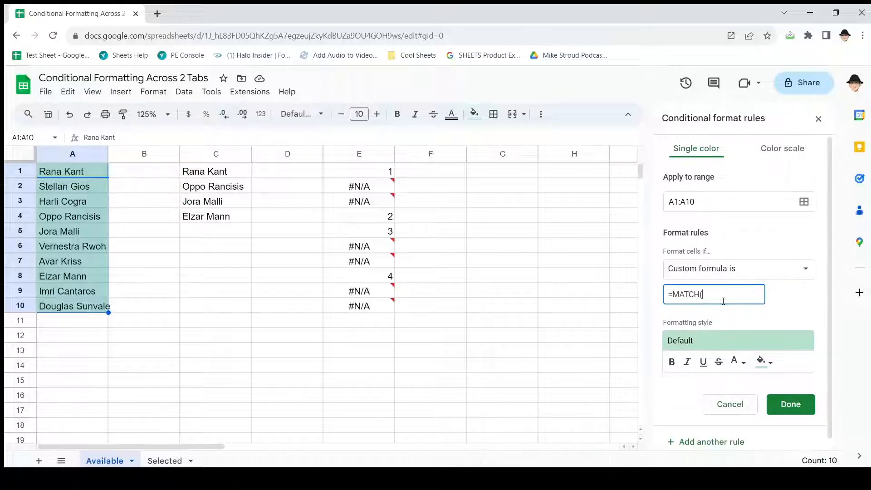
{"action": "type", "text": "A1,C:"}
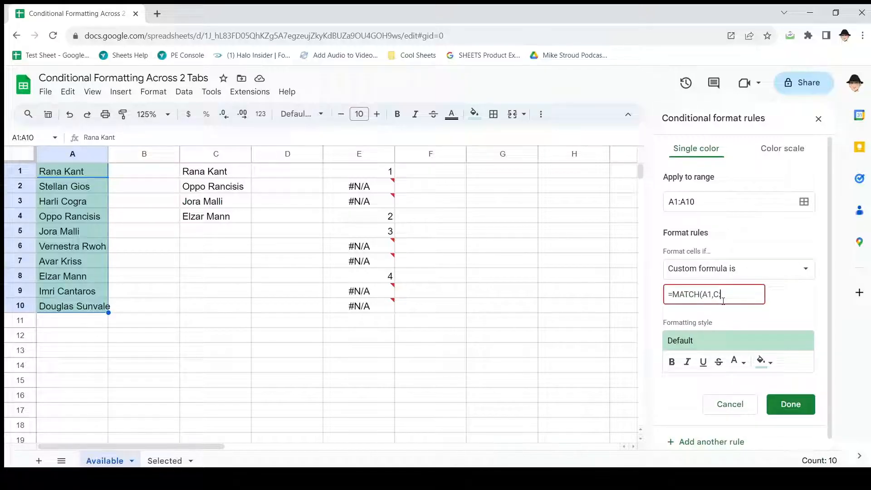
{"action": "type", "text": ":C,0)"}
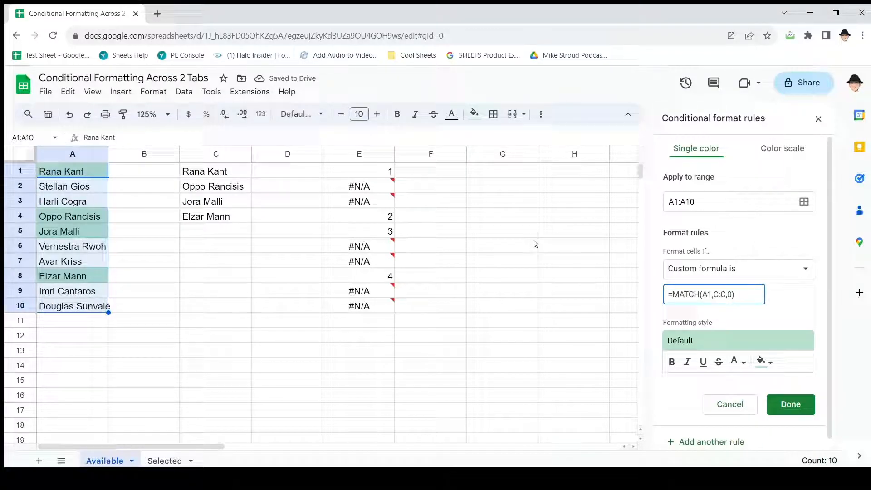
{"action": "mouse_move", "coordinate": [81, 238]}
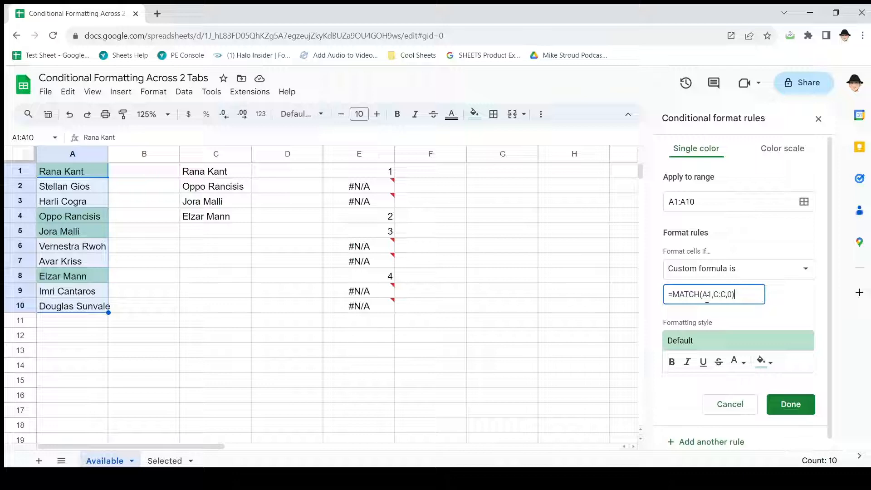
{"action": "mouse_move", "coordinate": [709, 235]}
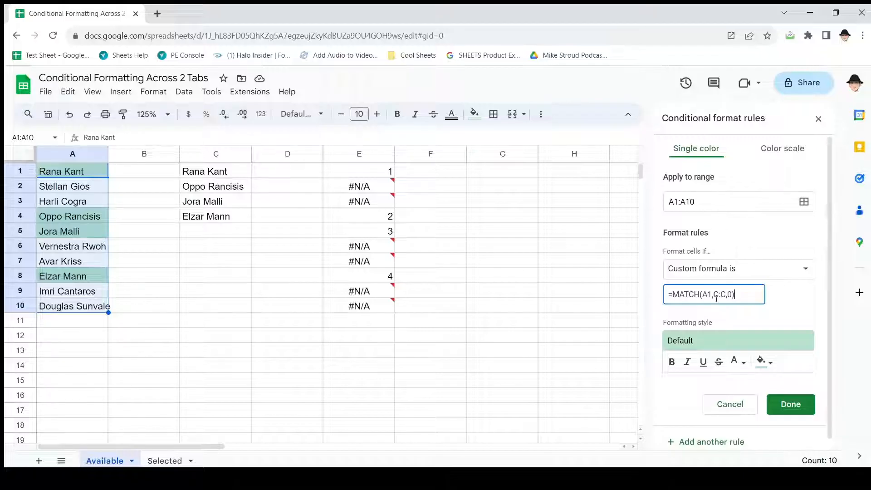
{"action": "left_click", "coordinate": [790, 405]}
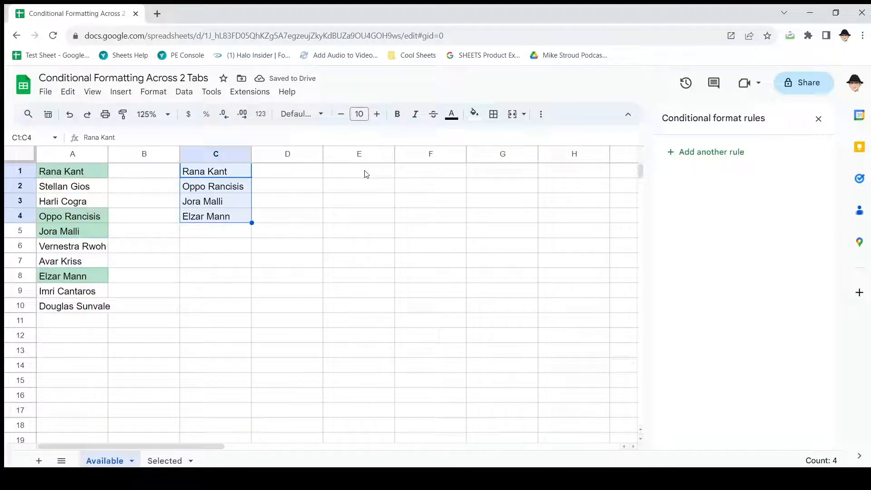
- Visit the Selected sheet and return to the Available sheet
{"action": "left_click", "coordinate": [164, 460]}
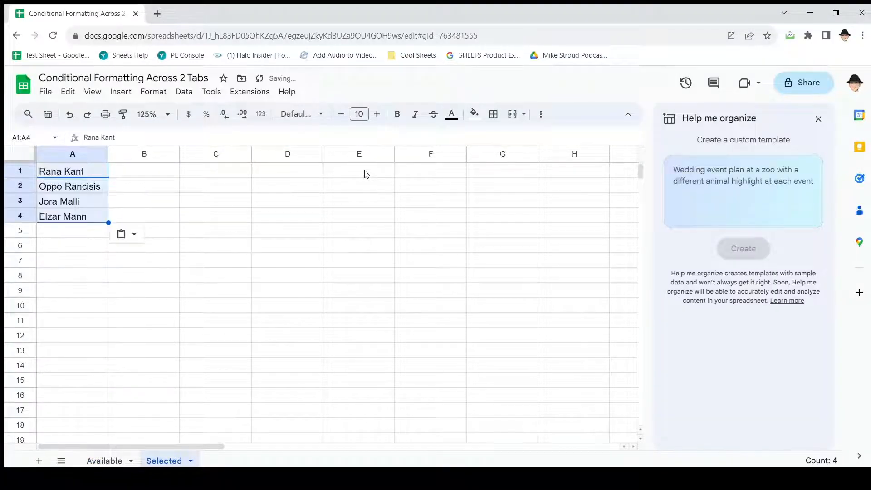
{"action": "left_click", "coordinate": [103, 460]}
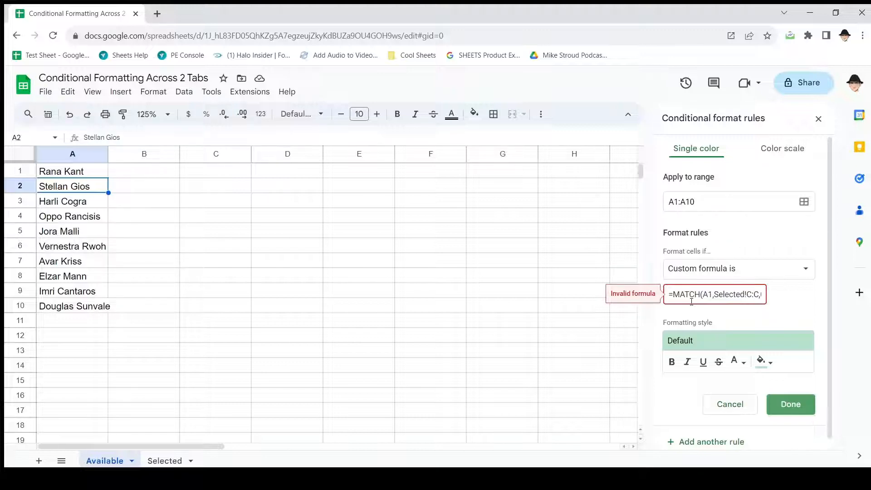
- Write =INDIRECT("Selected!A:A") in E1 to list the Selected sheet's names
{"action": "left_click", "coordinate": [360, 170]}
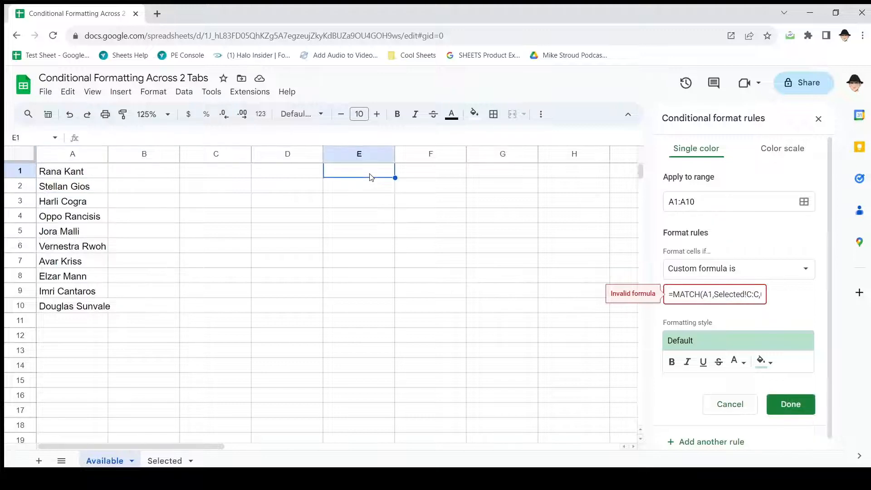
{"action": "type", "text": "=INDI"}
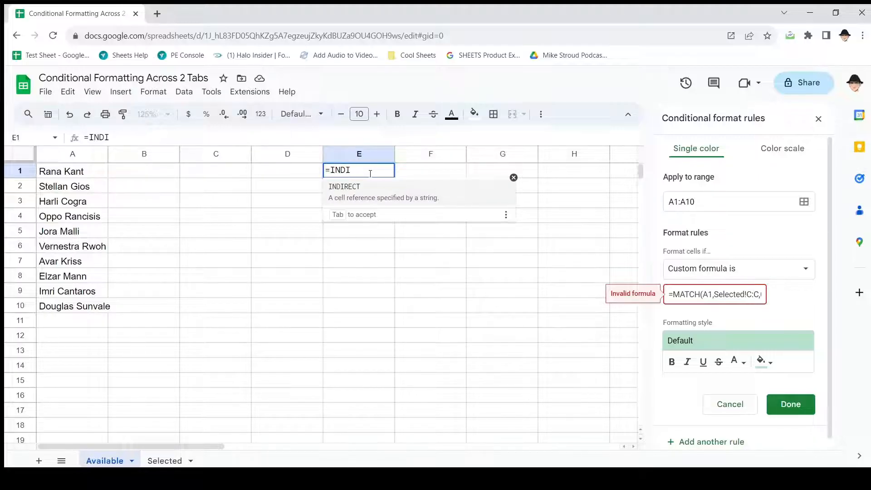
{"action": "mouse_move", "coordinate": [396, 205]}
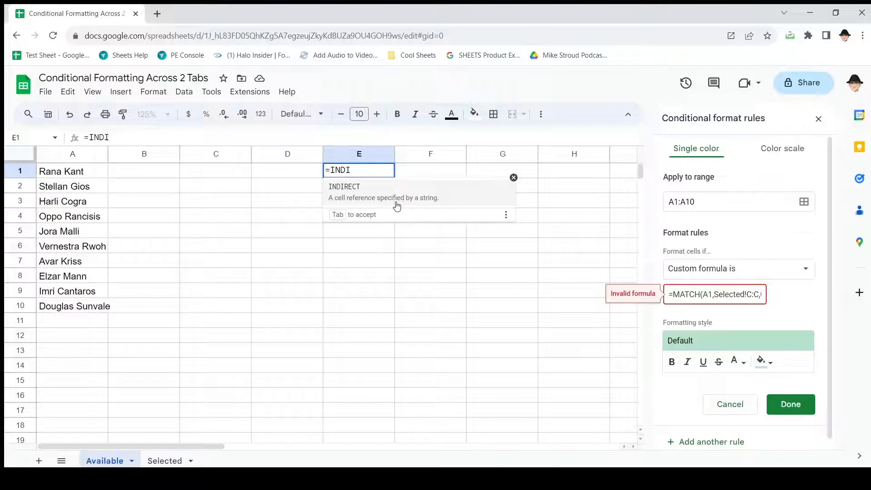
{"action": "type", "text": "RECT("}
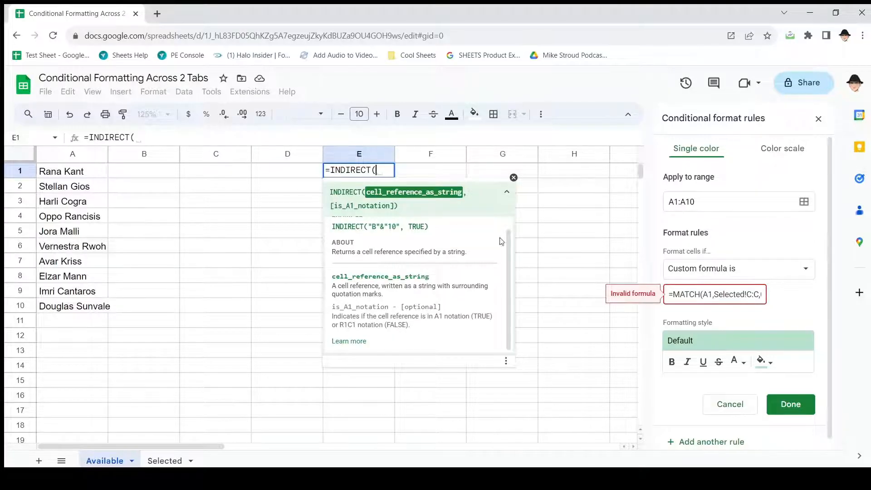
{"action": "mouse_move", "coordinate": [728, 313]}
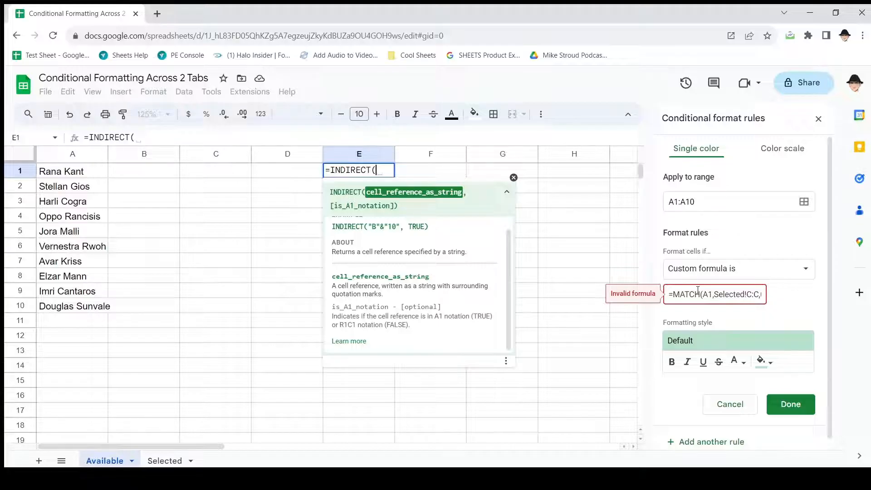
{"action": "type", "text": "\"Sle"}
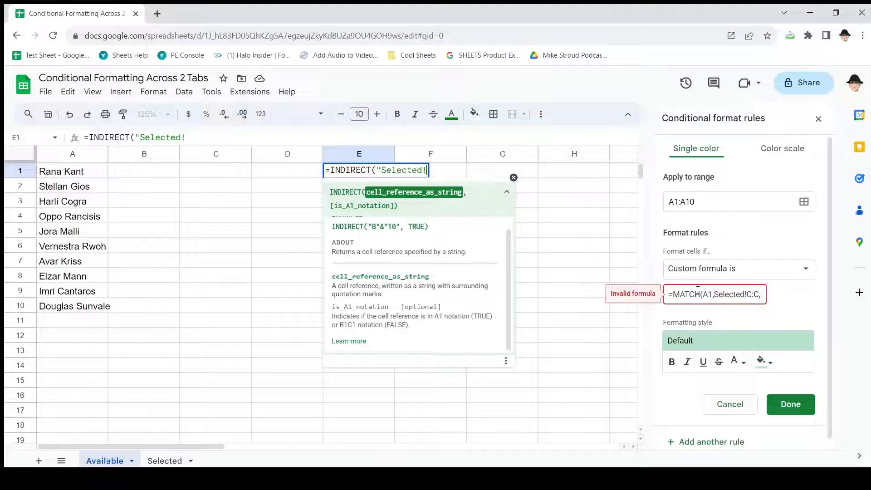
{"action": "type", "text": "A:A\")"}
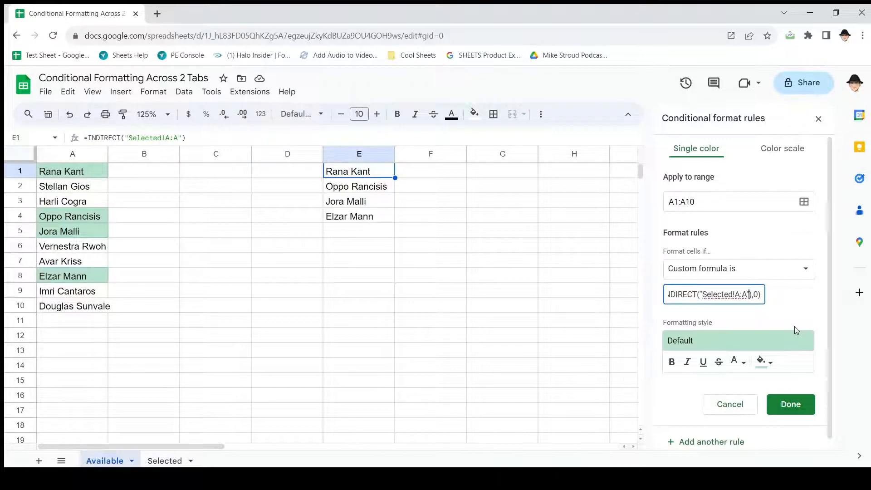
- Finish the rule formula =MATCH(A1,INDIRECT("Selected!A:A"),0) and save it
{"action": "double_click", "coordinate": [723, 294]}
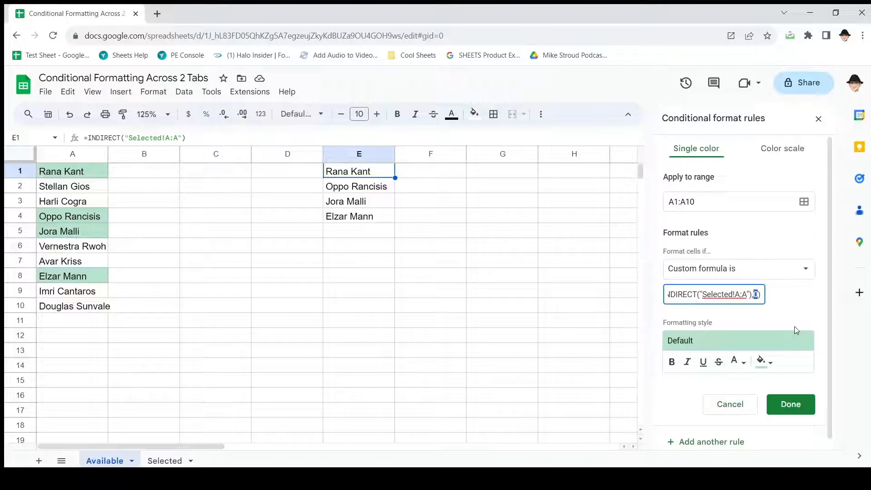
{"action": "left_click", "coordinate": [790, 404]}
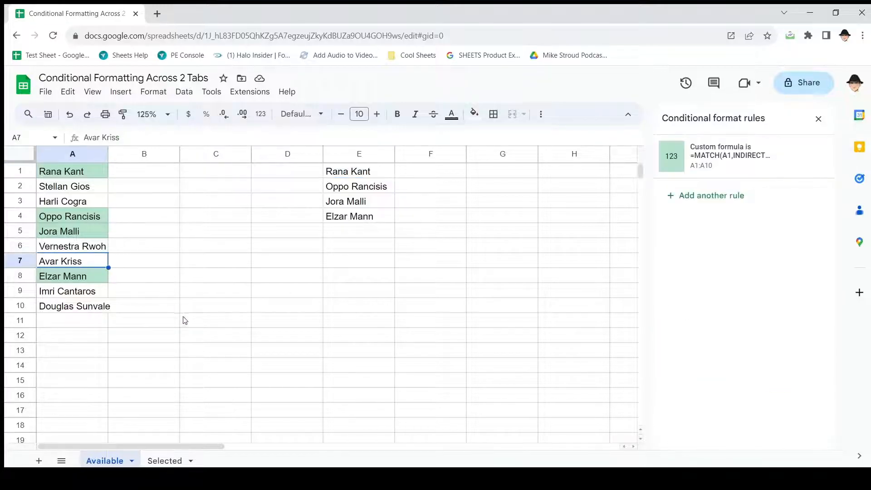
{"action": "left_click", "coordinate": [164, 460]}
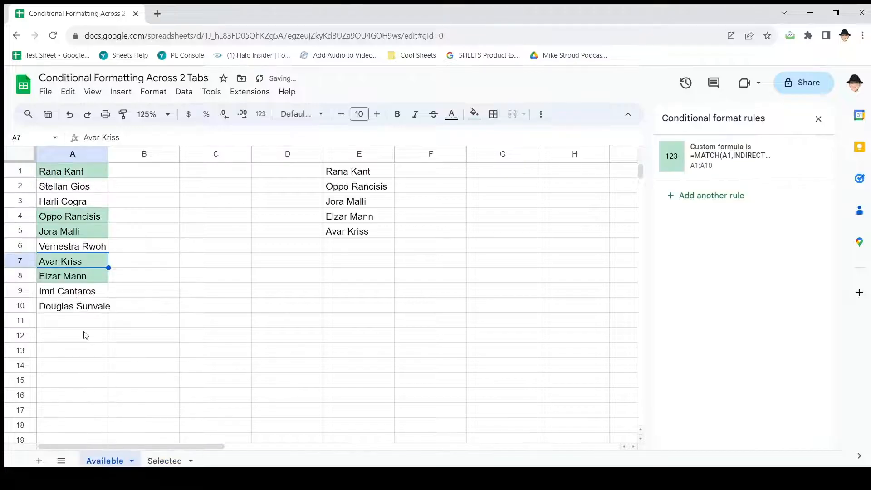
{"action": "left_click", "coordinate": [73, 305]}
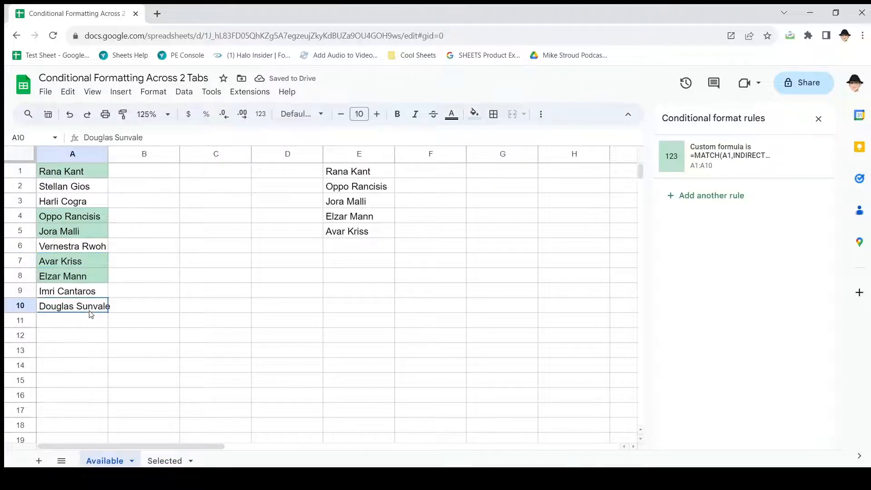
- Check Avar Kriss on Selected turns green on Available, then reopen the INDIRECT rule
{"action": "left_click", "coordinate": [163, 460]}
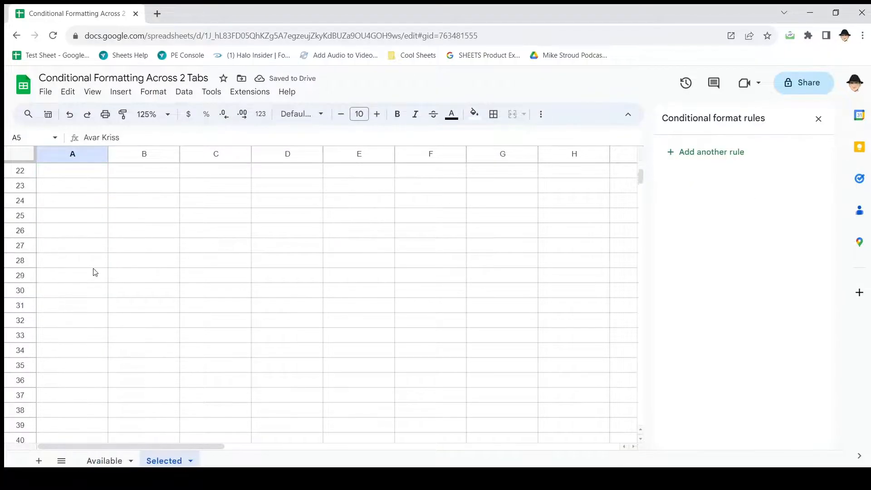
{"action": "left_click", "coordinate": [105, 461]}
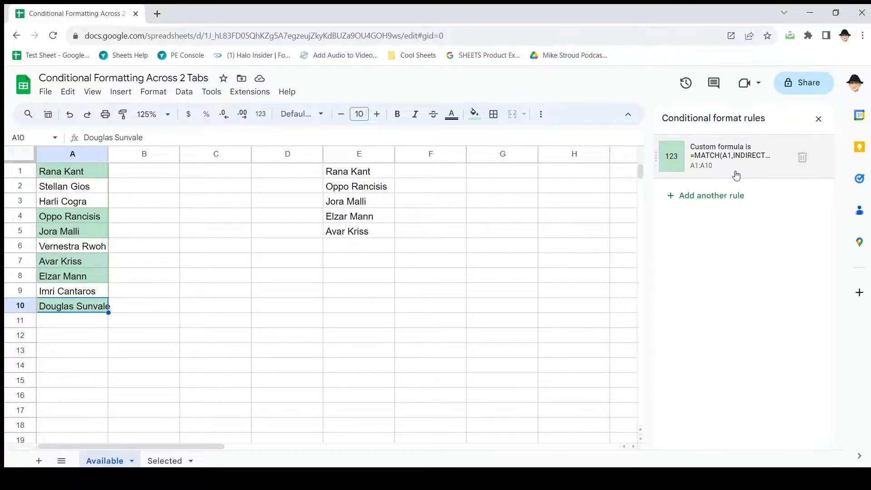
{"action": "mouse_move", "coordinate": [651, 190]}
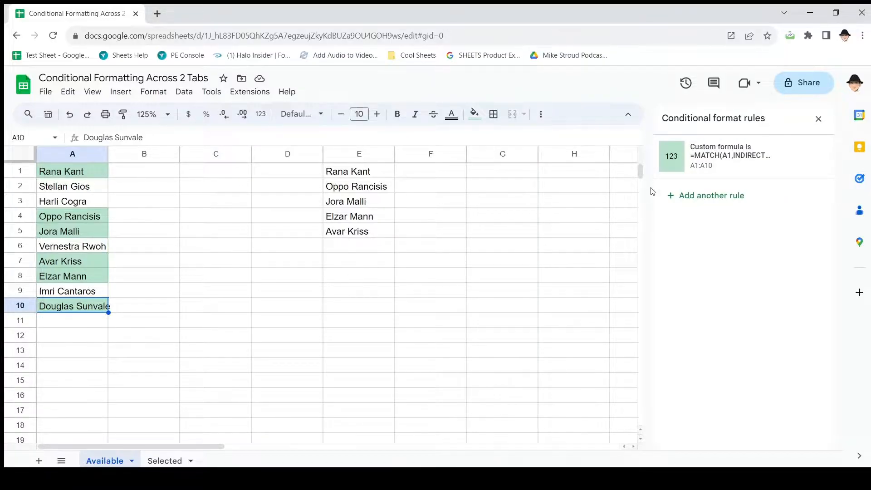
{"action": "left_click", "coordinate": [730, 156]}
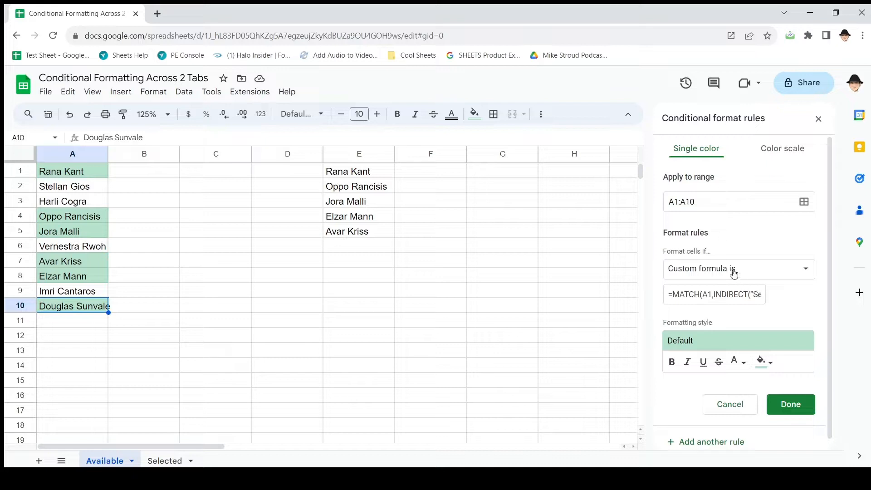
{"action": "mouse_move", "coordinate": [738, 279]}
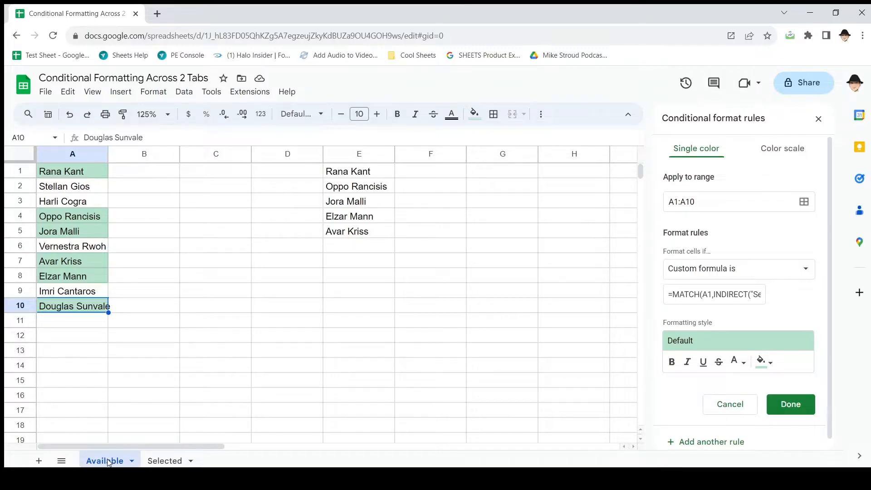
{"action": "double_click", "coordinate": [723, 294]}
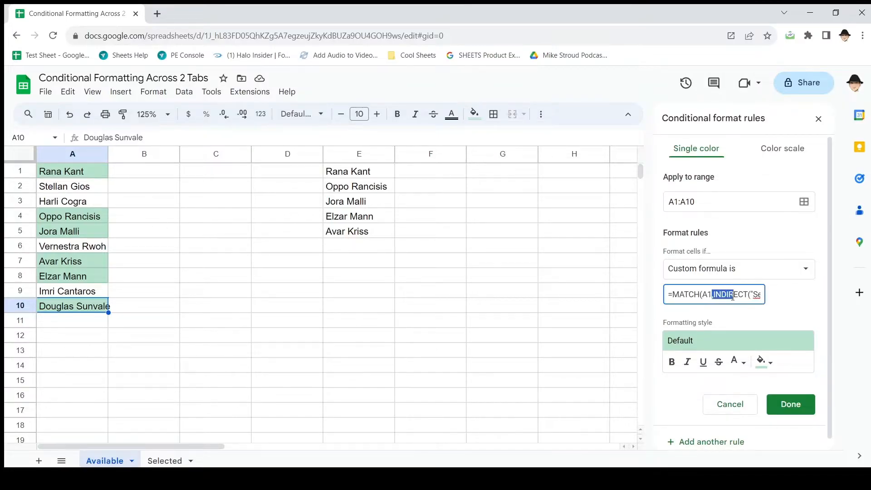